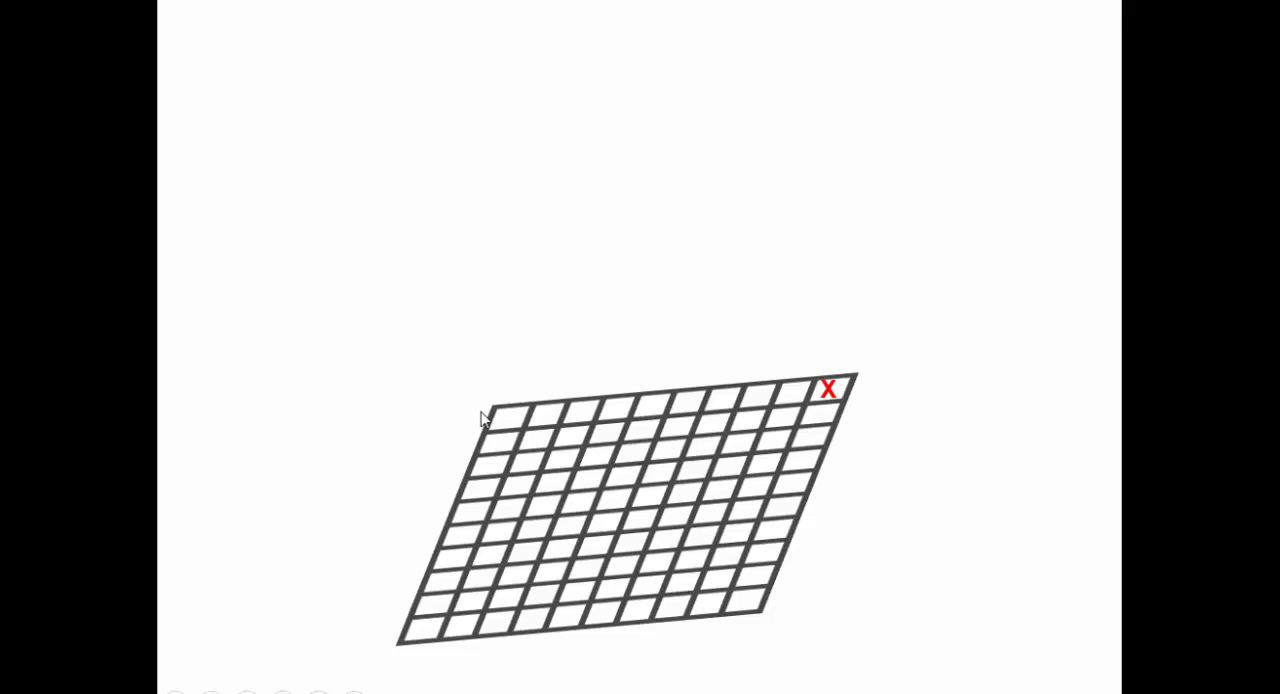
mouse_move(868, 468)
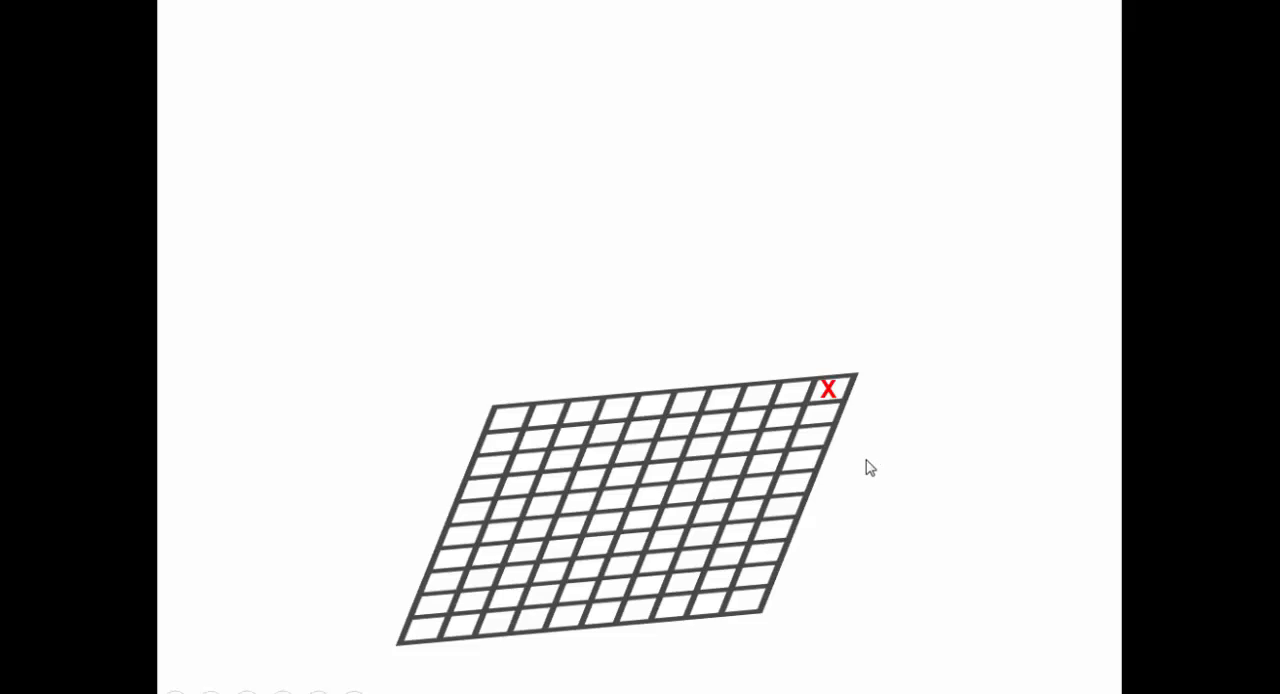
mouse_move(873, 432)
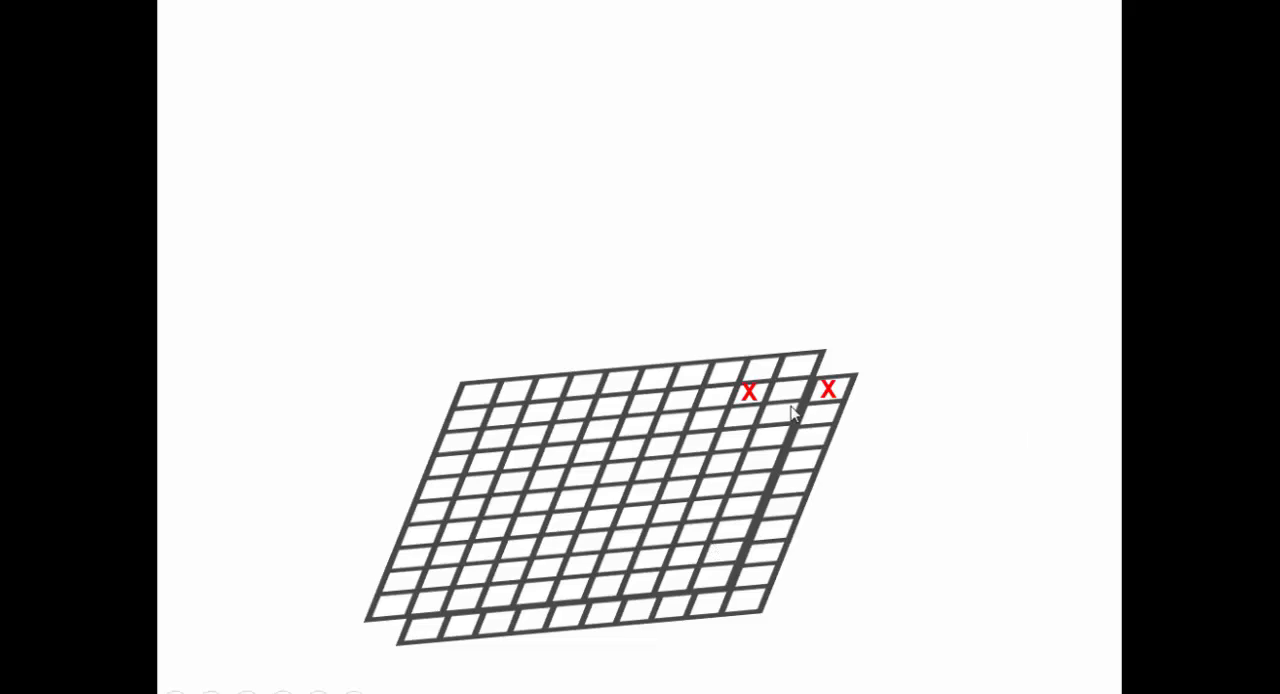
mouse_move(513, 440)
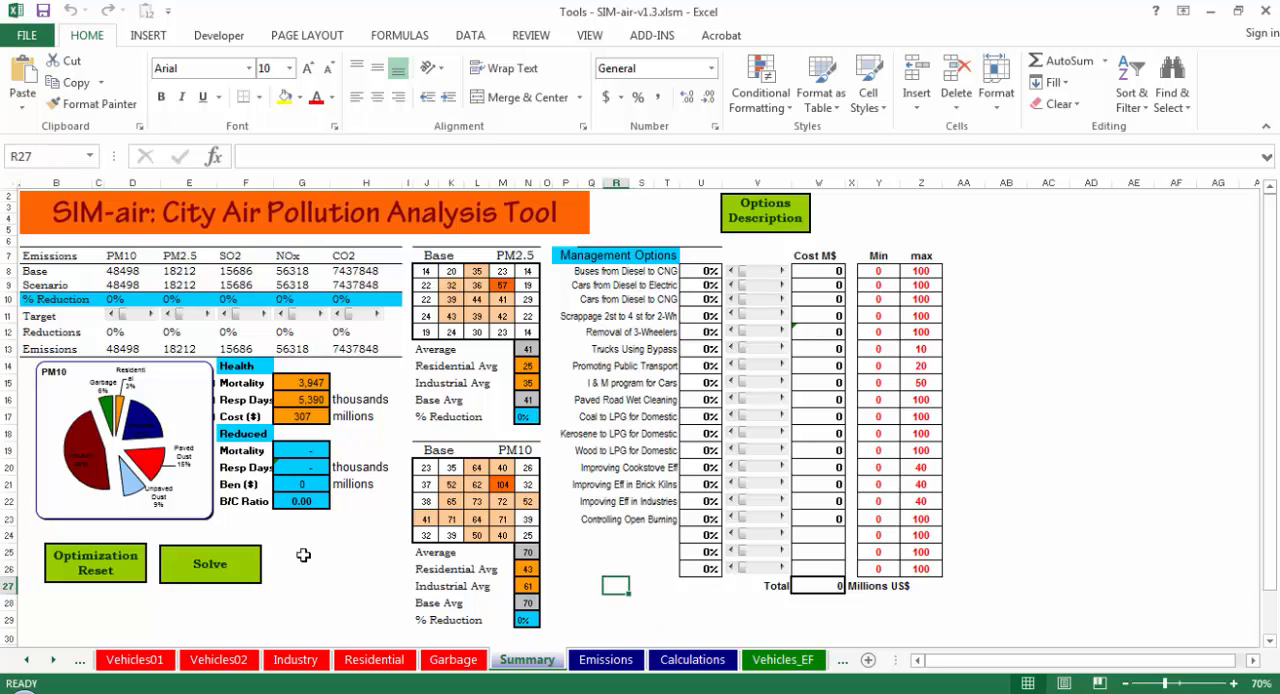
- Browse the sheet tabs rightward through TM_PM_F and land on the TM_PM_C transfer matrix
left_click(302, 585)
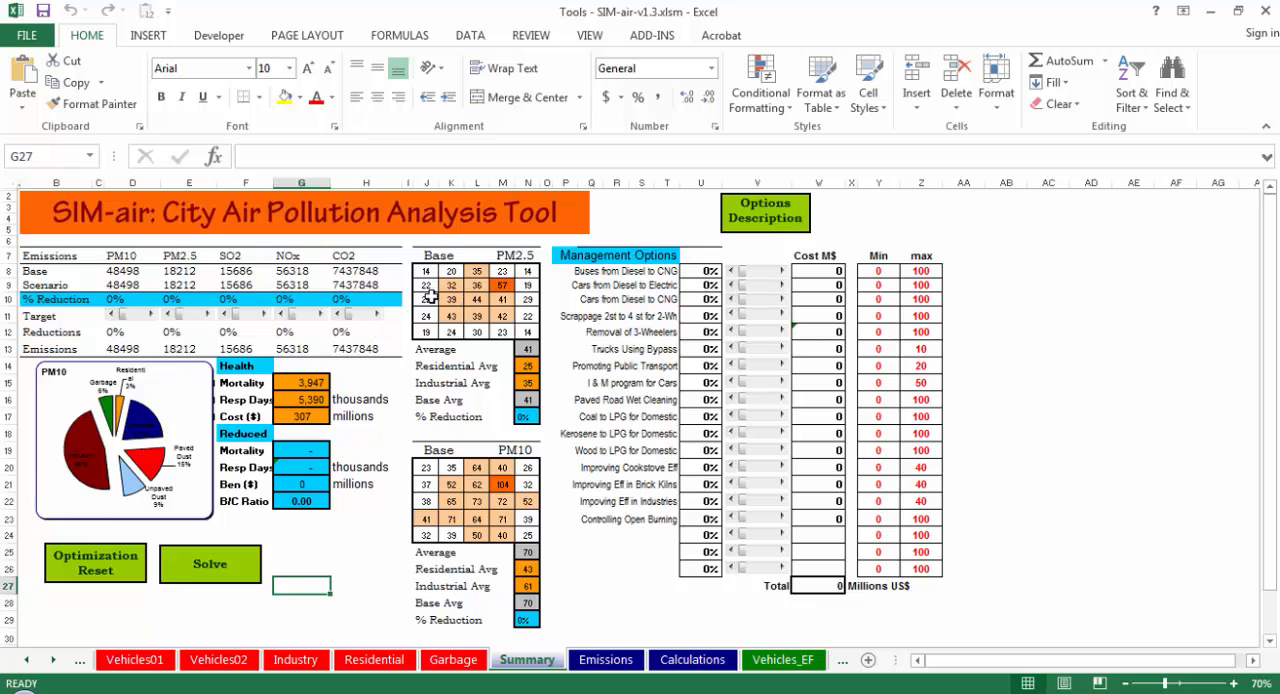
left_click(27, 659)
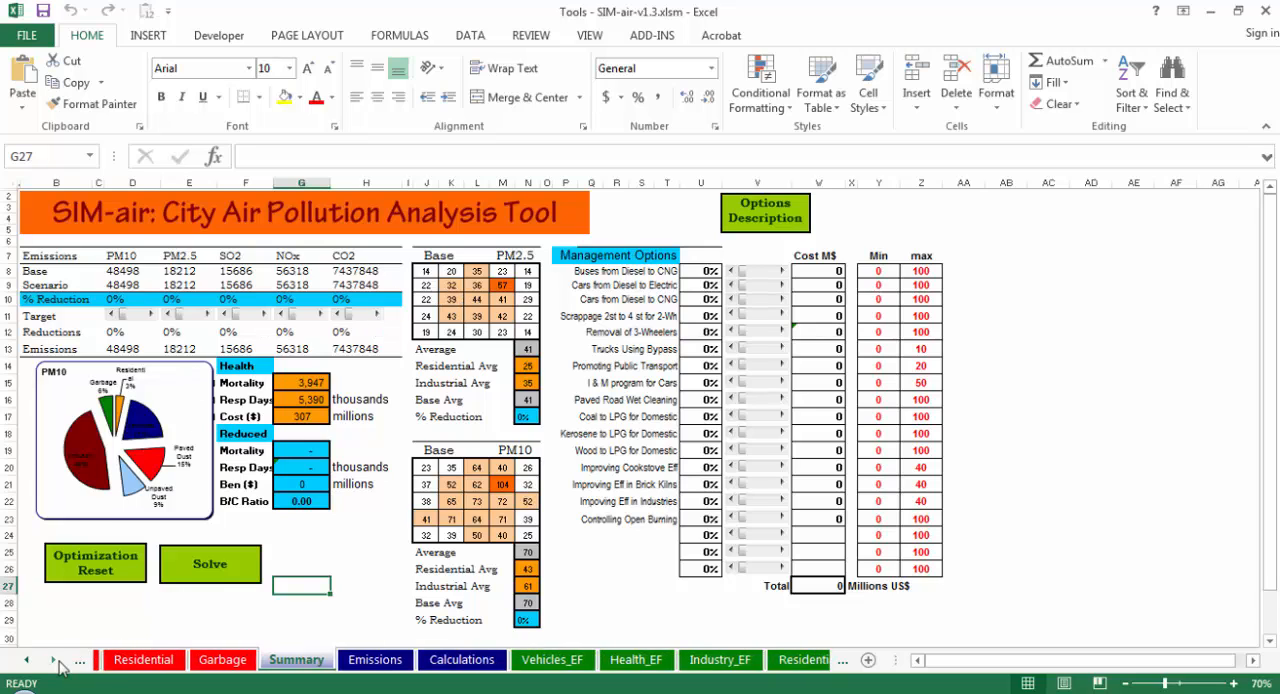
left_click(27, 659)
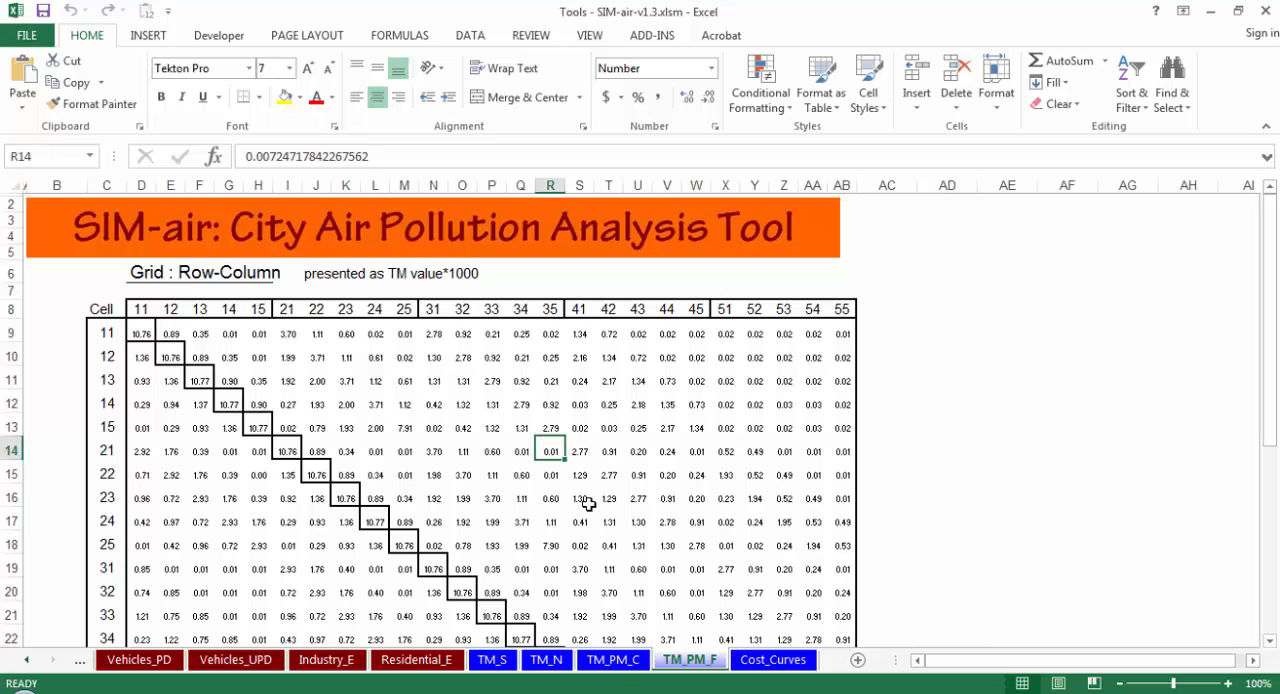
left_click(612, 659)
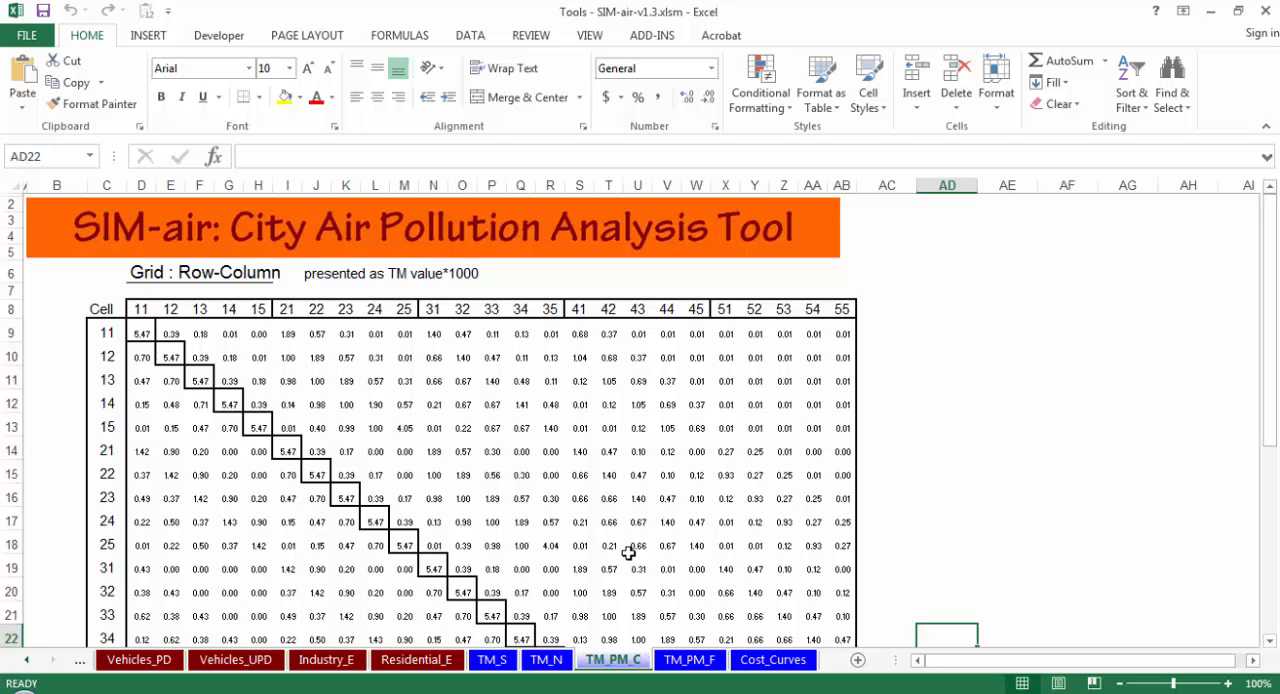
- Flip between the TM_PM_F and TM_S transfer matrices twice, settling on TM_S and revealing earlier tabs
left_click(688, 659)
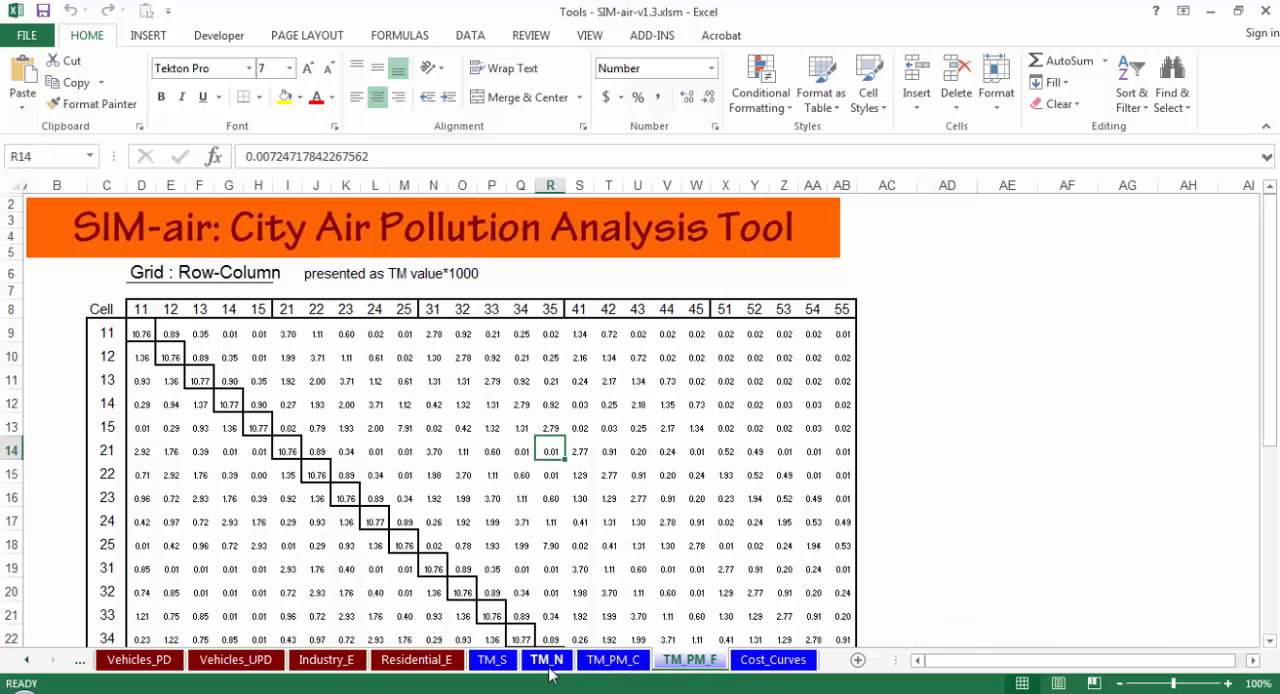
left_click(491, 659)
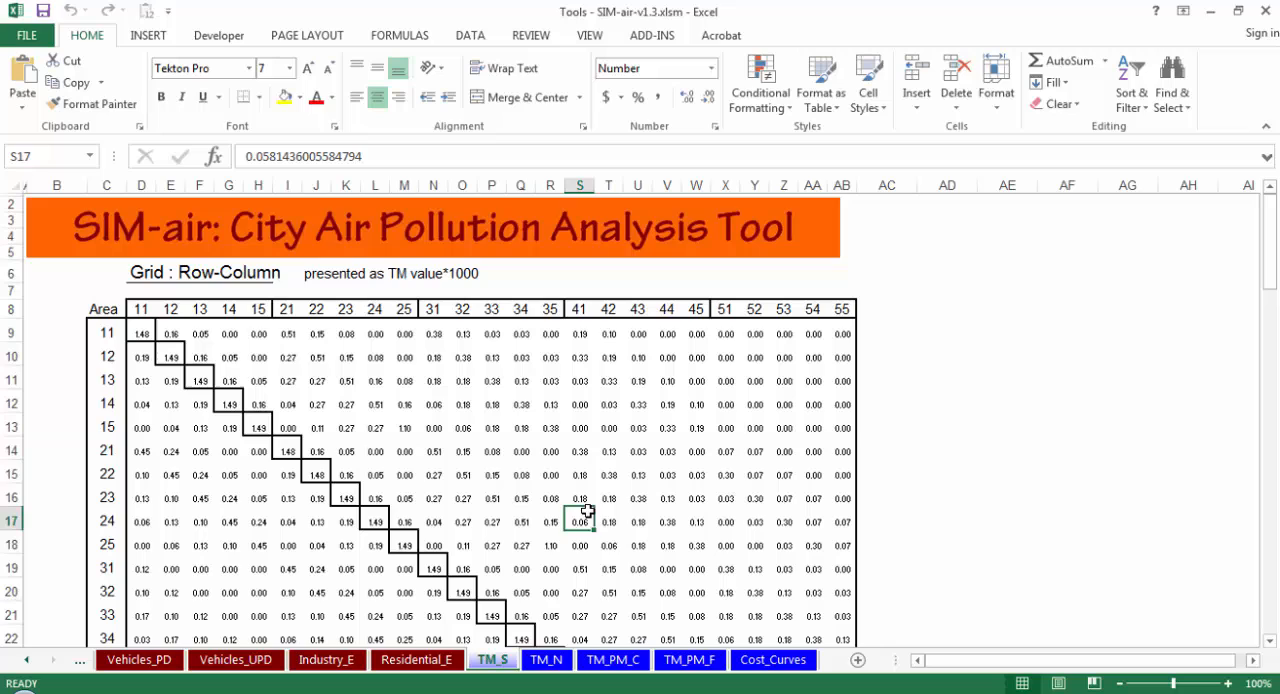
left_click(549, 474)
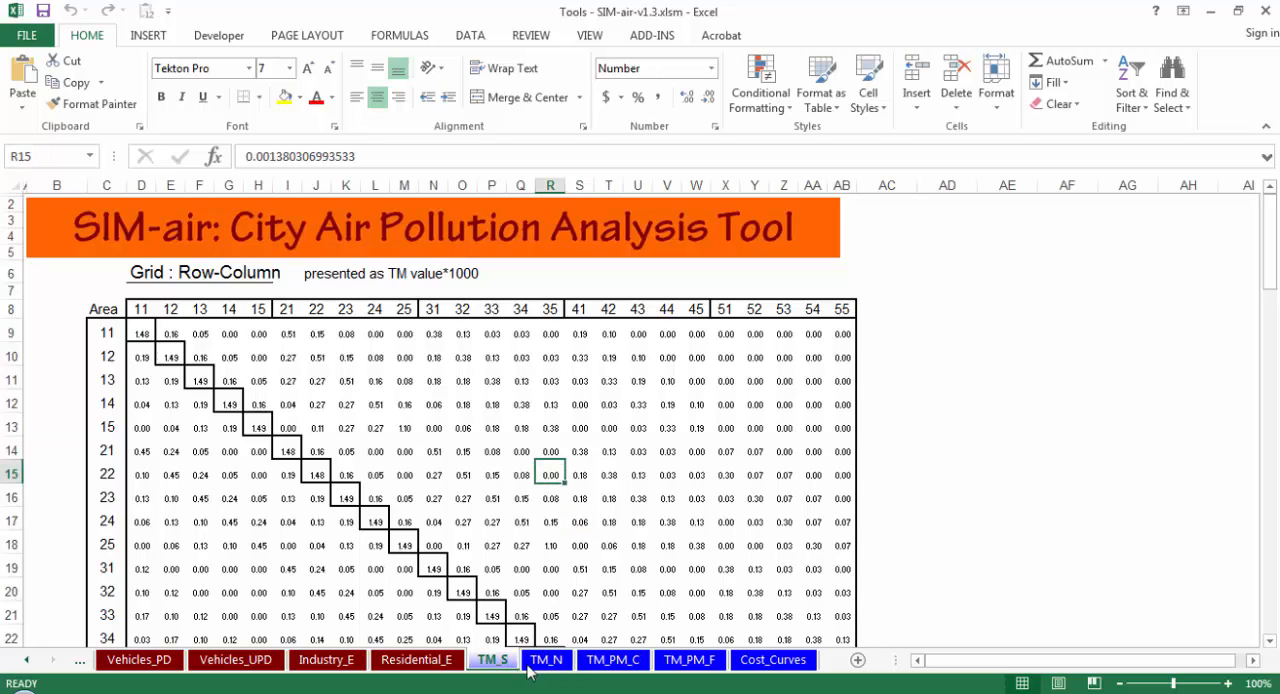
left_click(613, 659)
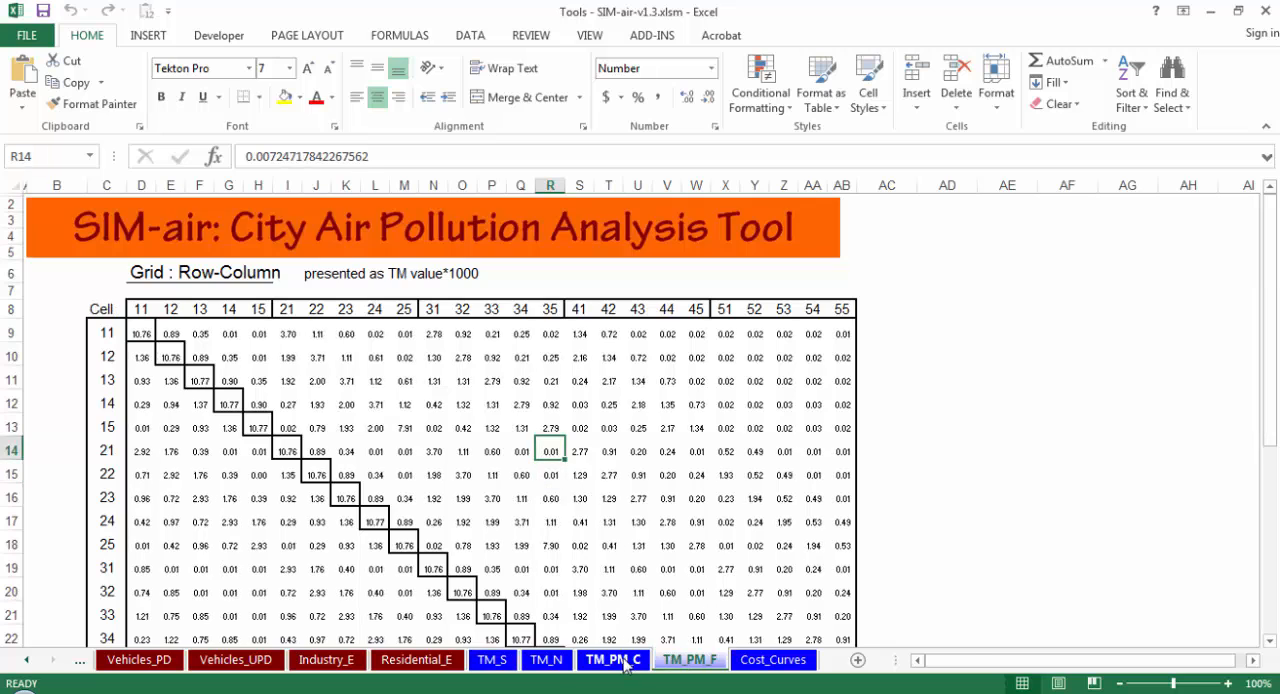
left_click(491, 659)
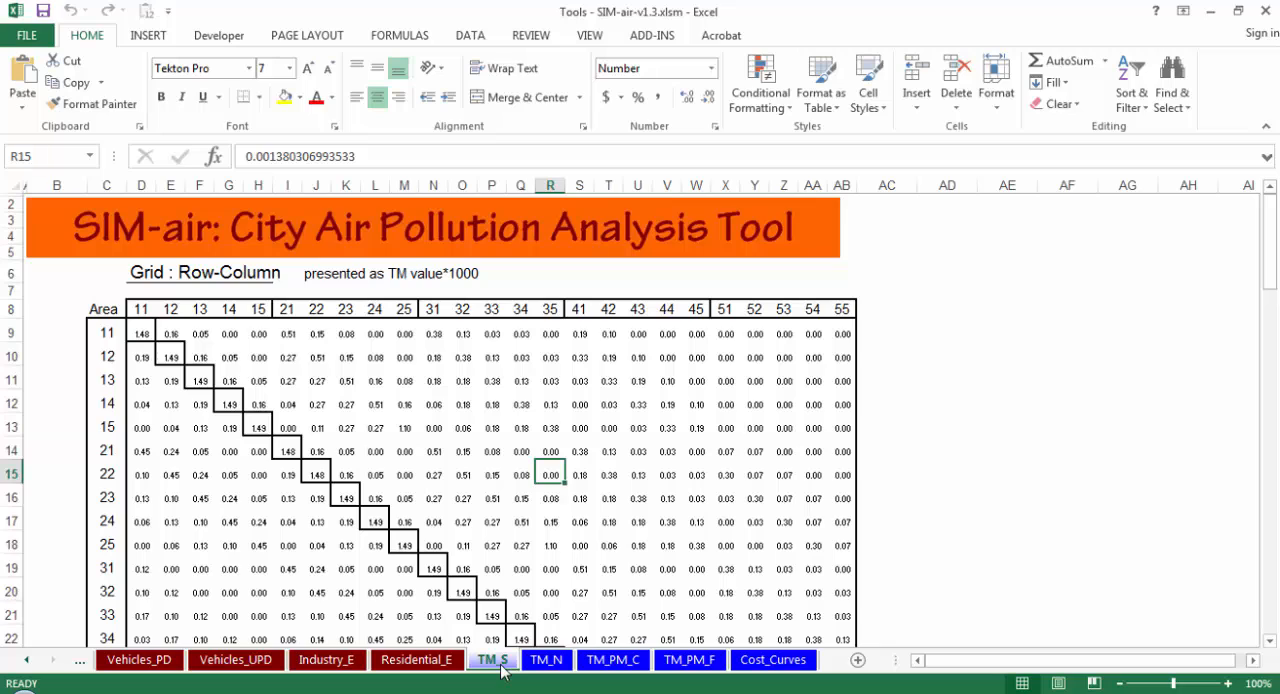
left_click(946, 495)
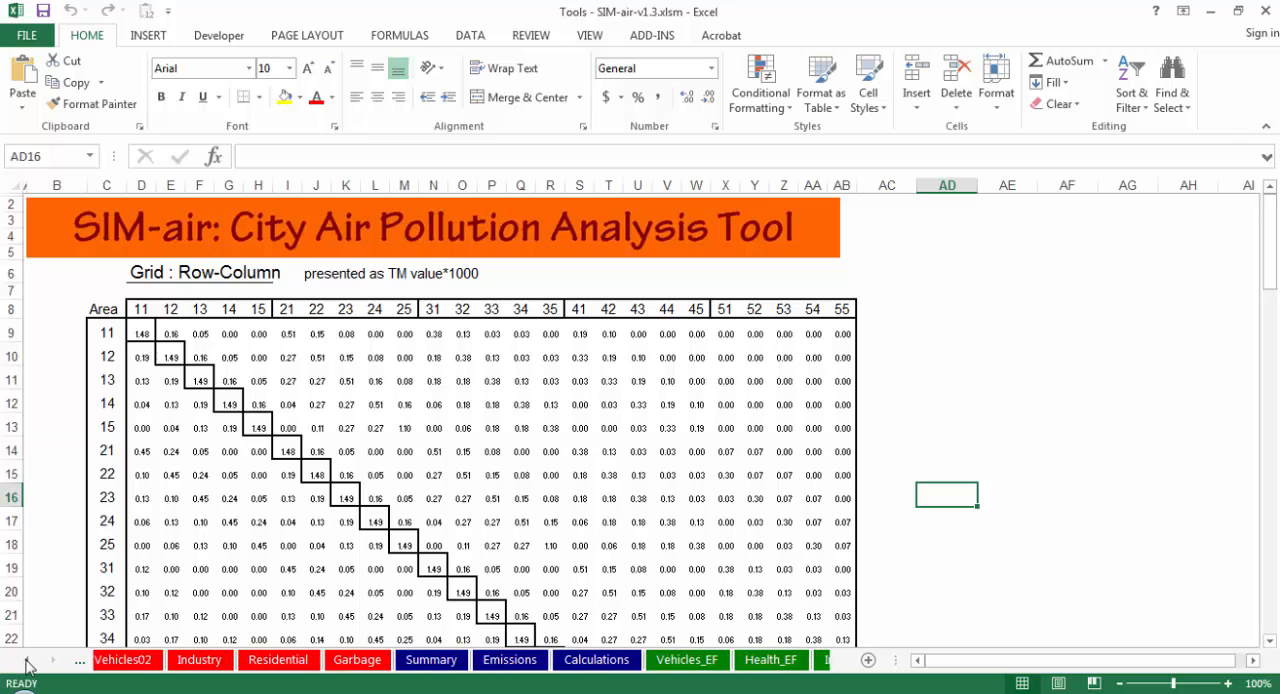
- Return to the ATMoS-4.0 page in Firefox, read down to installation, and follow the SIM Working Paper Series No. 30 link
left_click(784, 659)
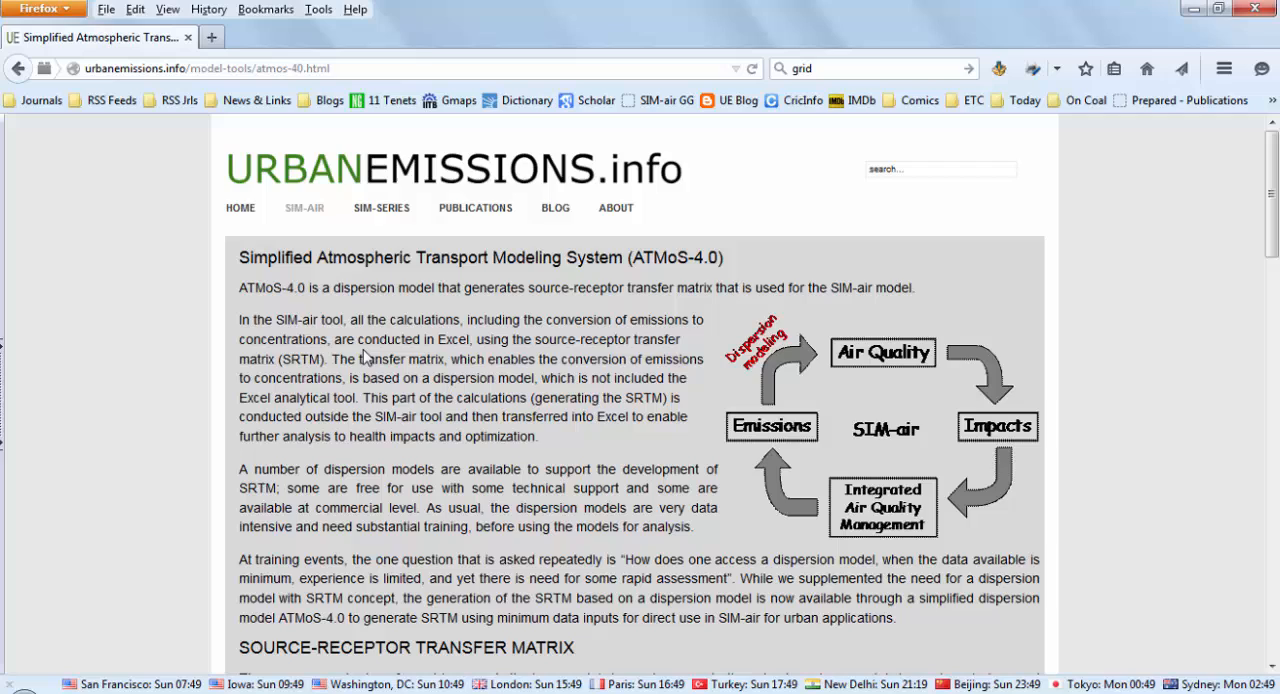
mouse_move(595, 279)
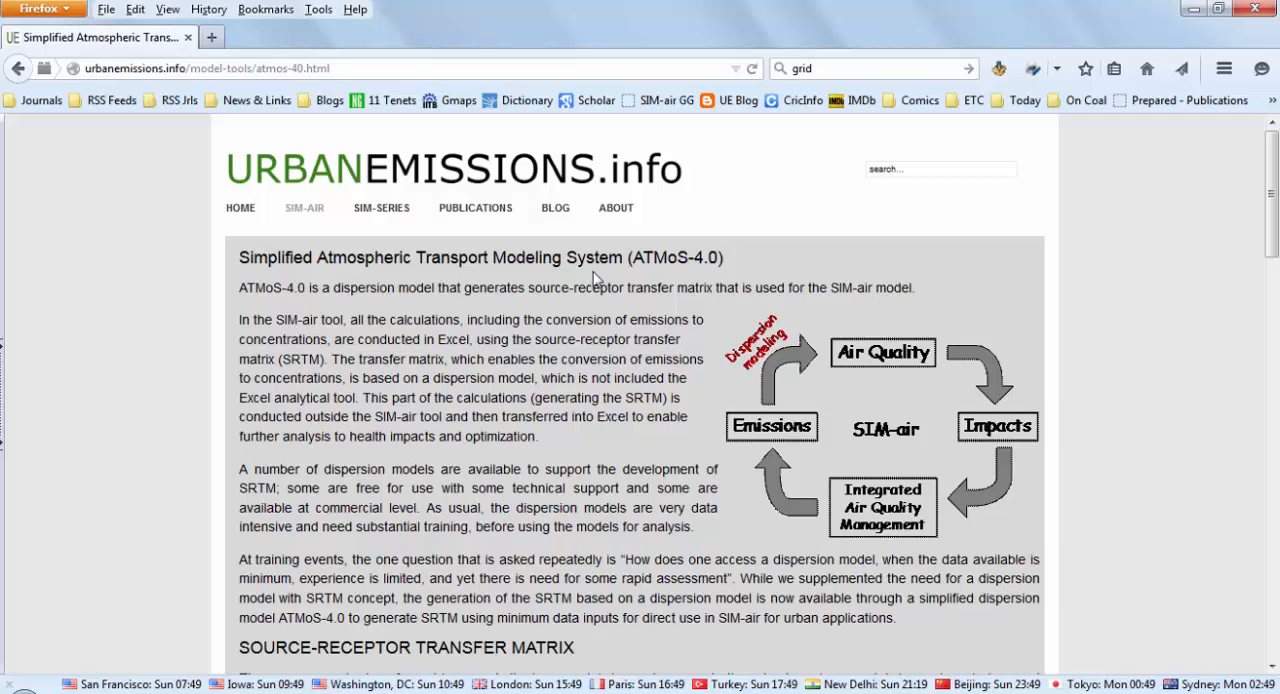
mouse_move(481, 374)
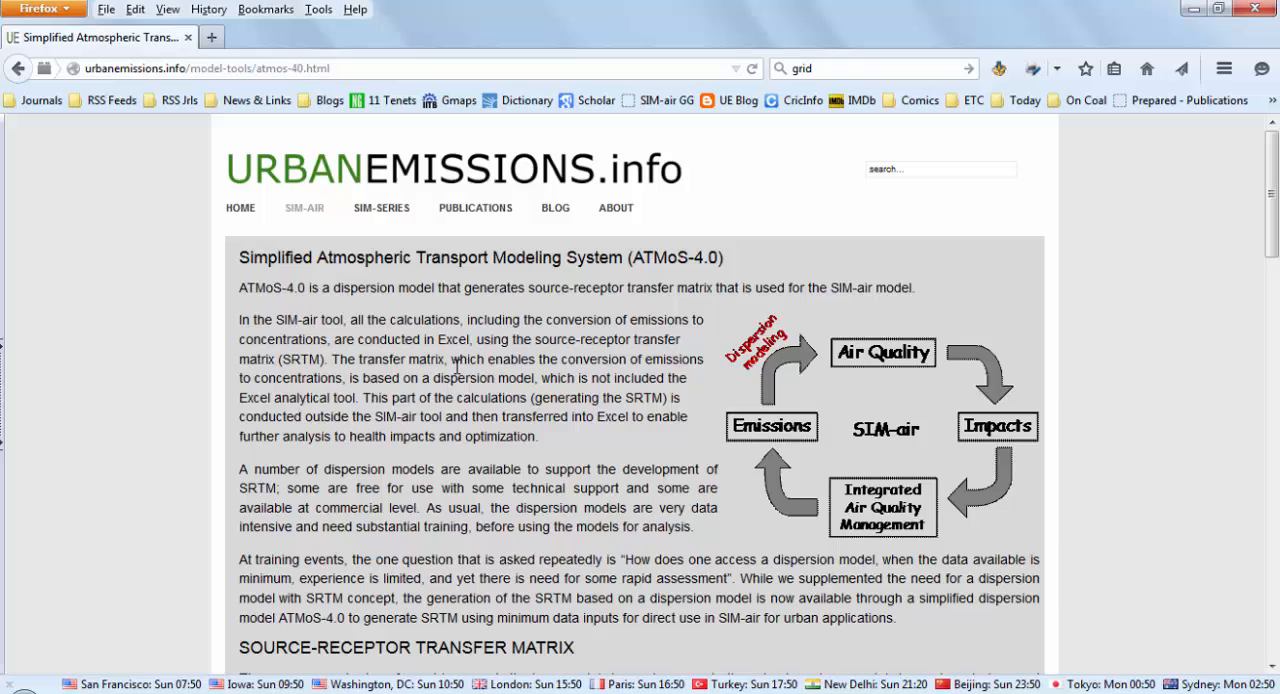
scroll("down", 3)
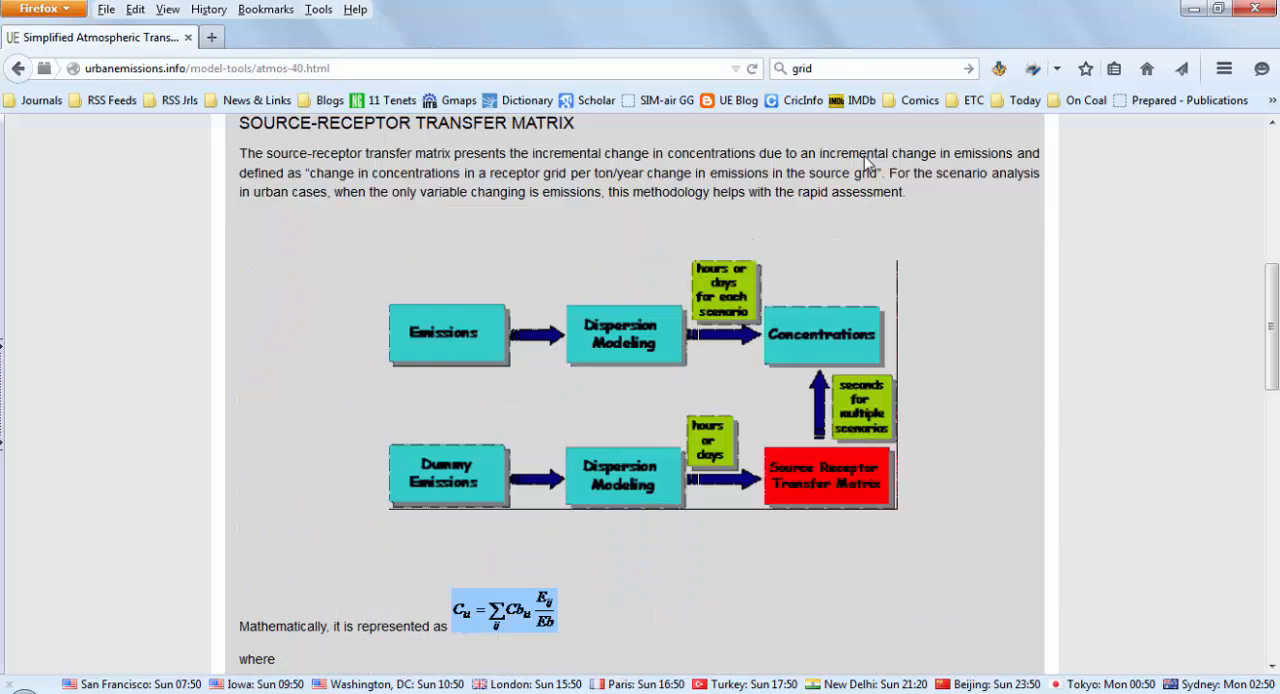
scroll("up", 3)
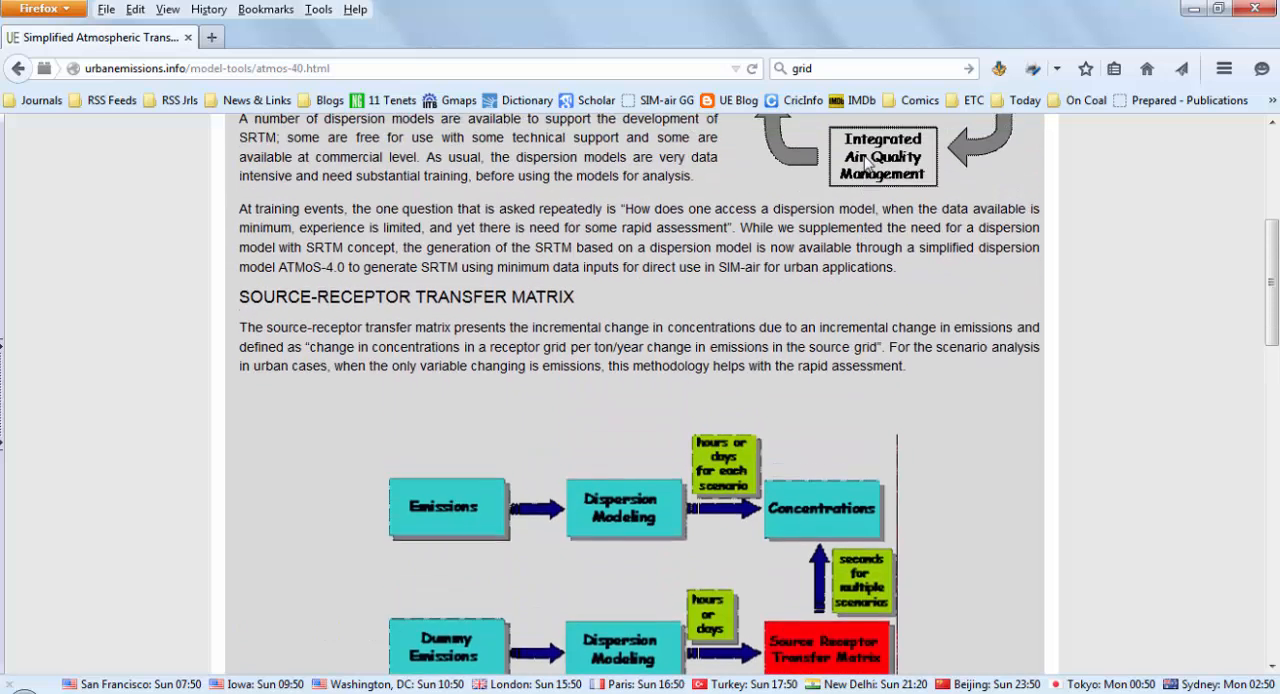
scroll("up", 3)
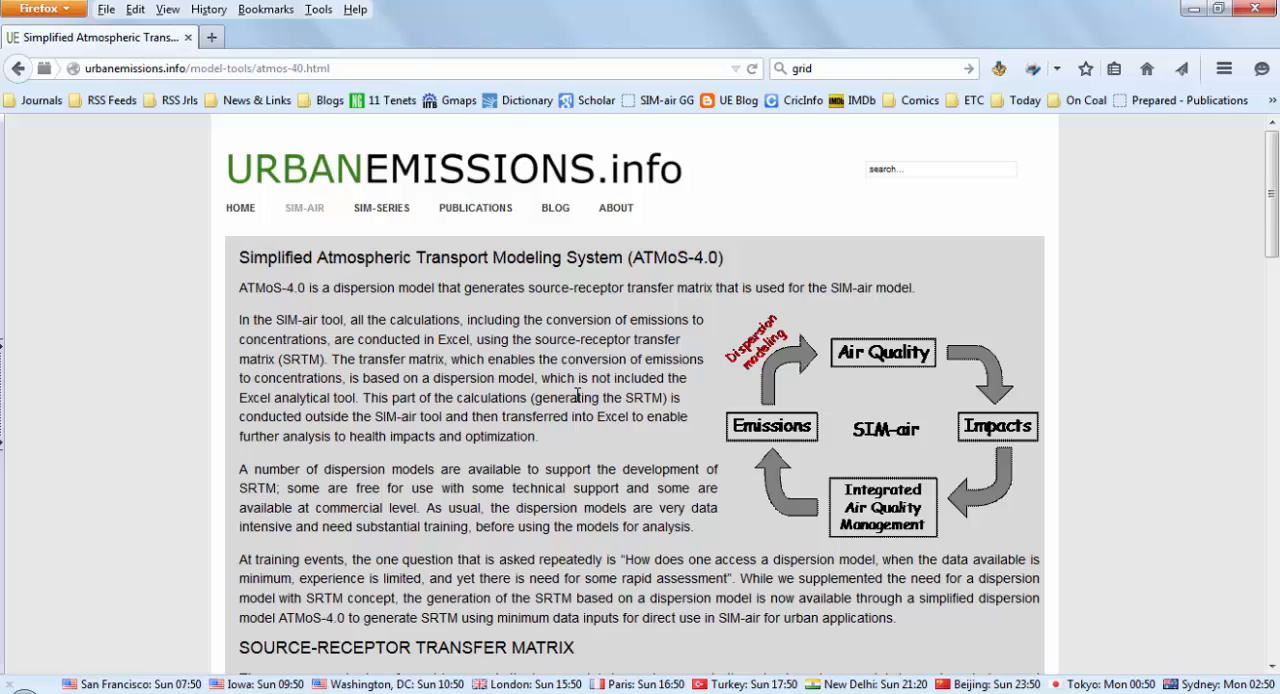
scroll("down", 3)
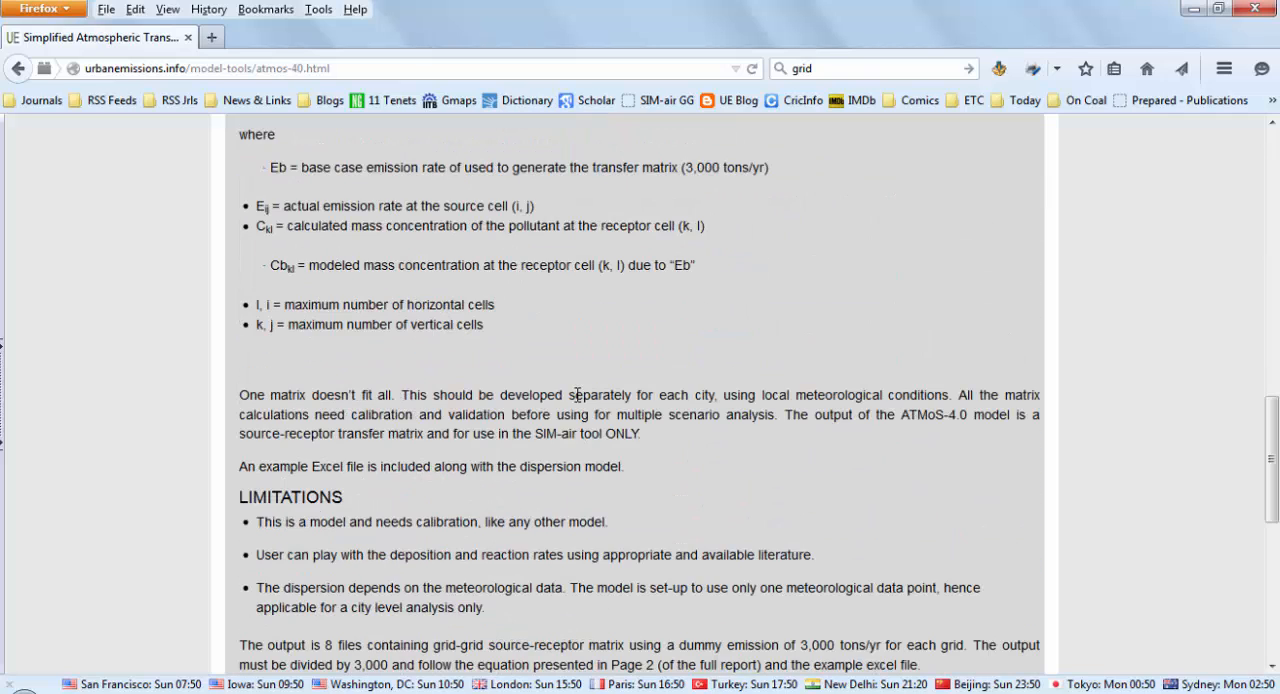
scroll("down", 3)
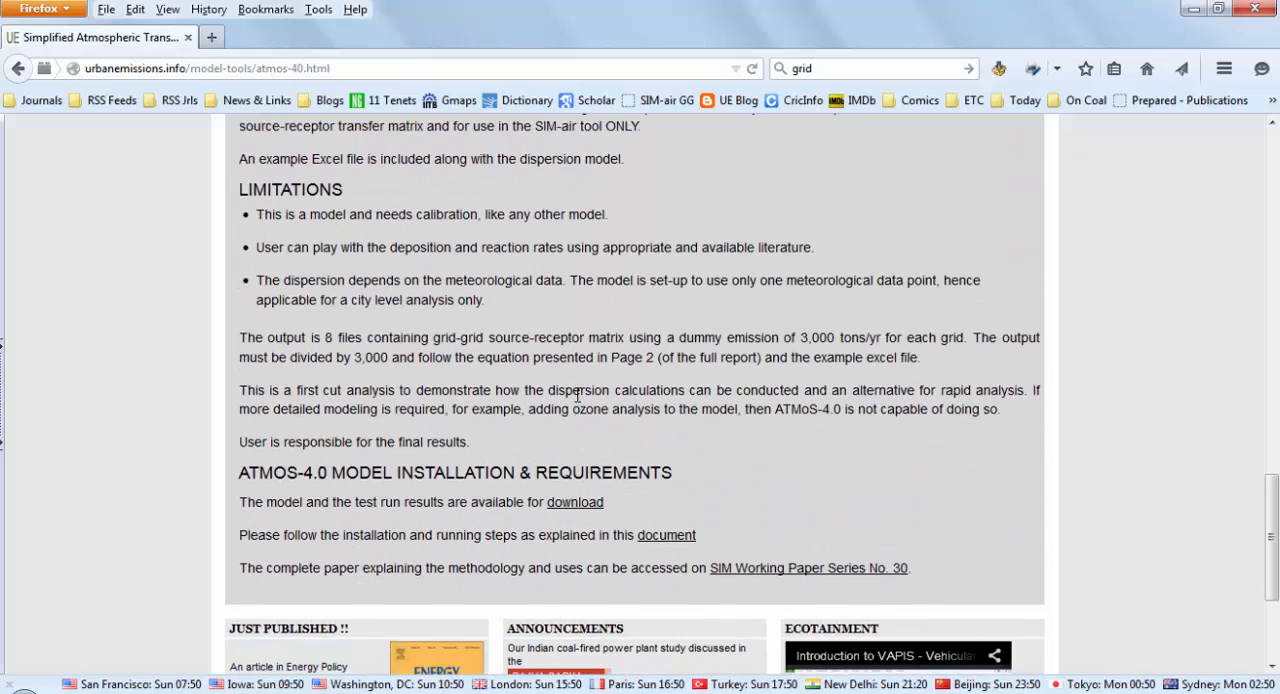
scroll("down", 3)
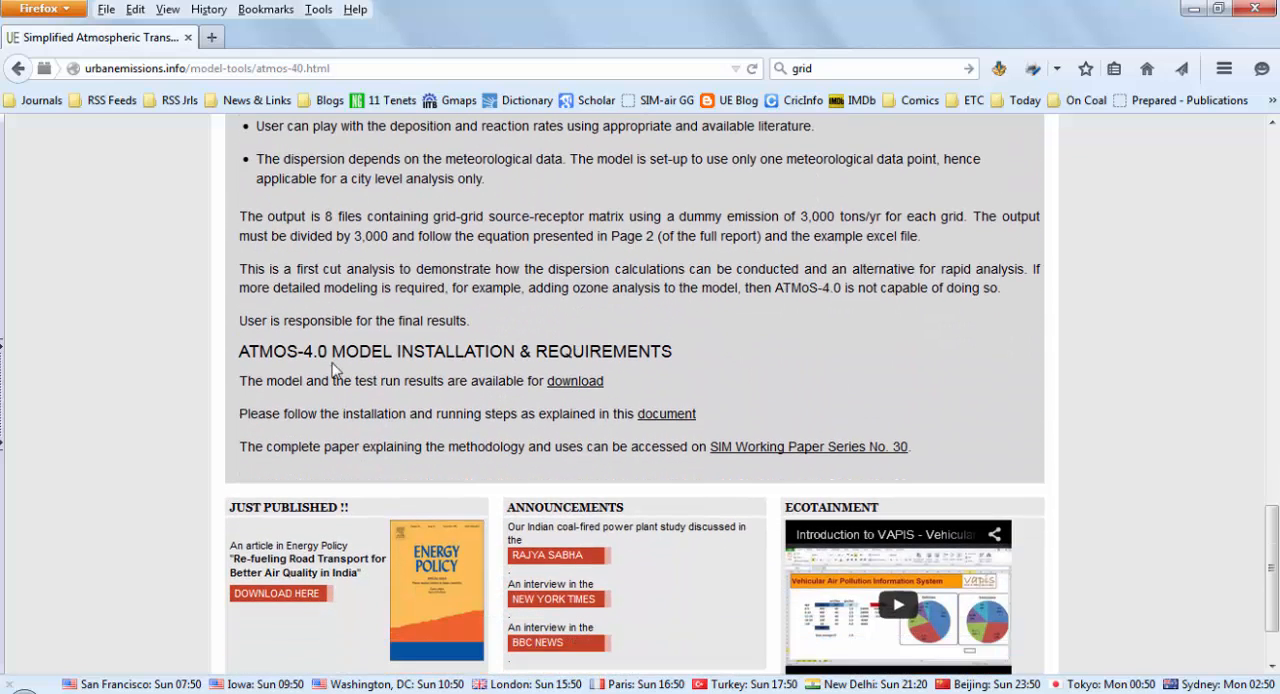
mouse_move(571, 385)
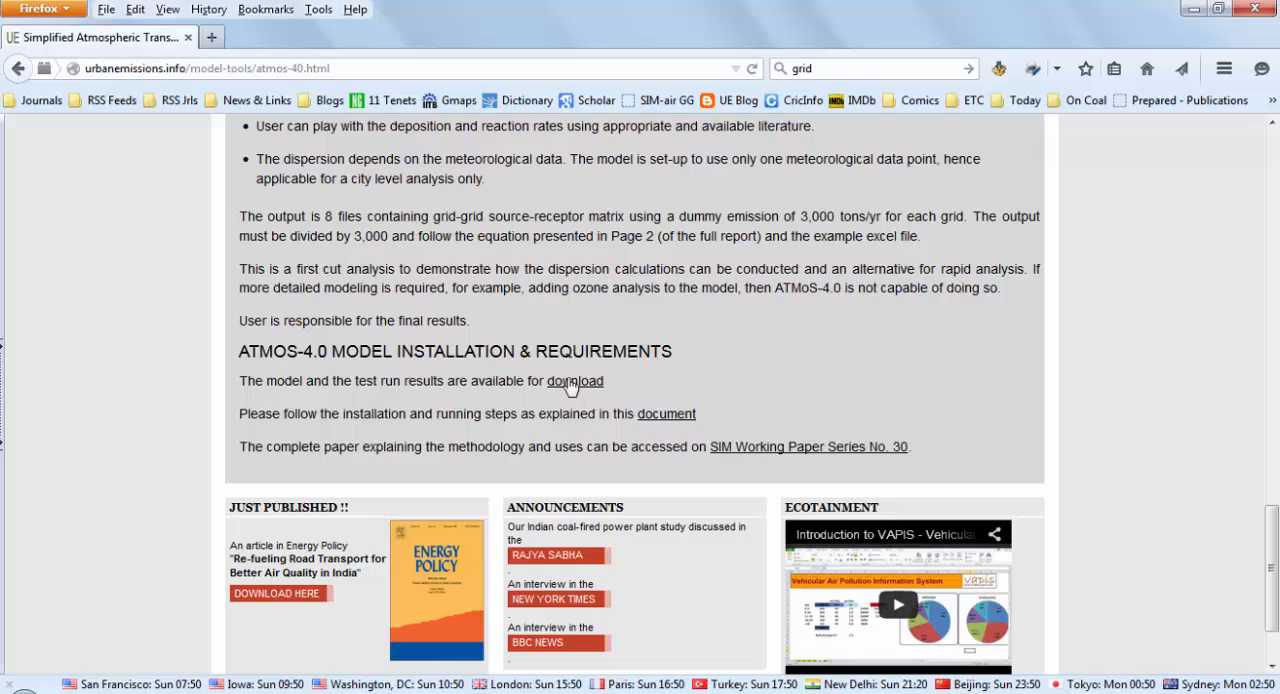
mouse_move(772, 421)
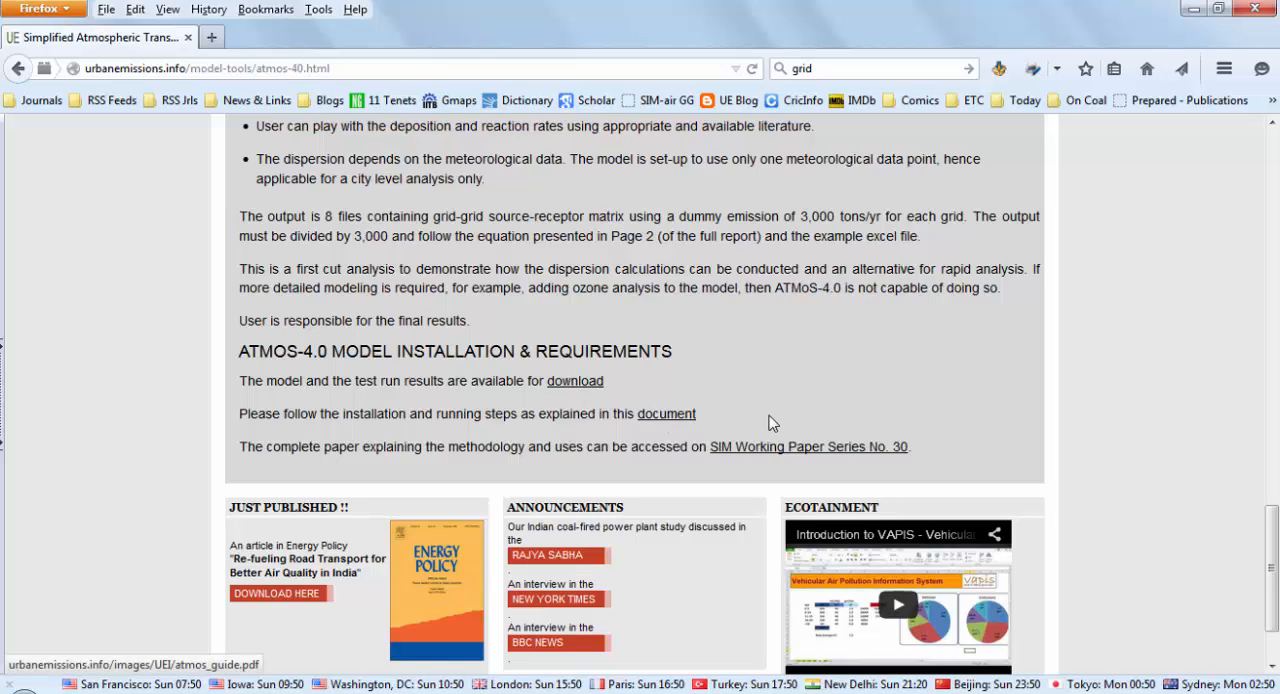
left_click(807, 446)
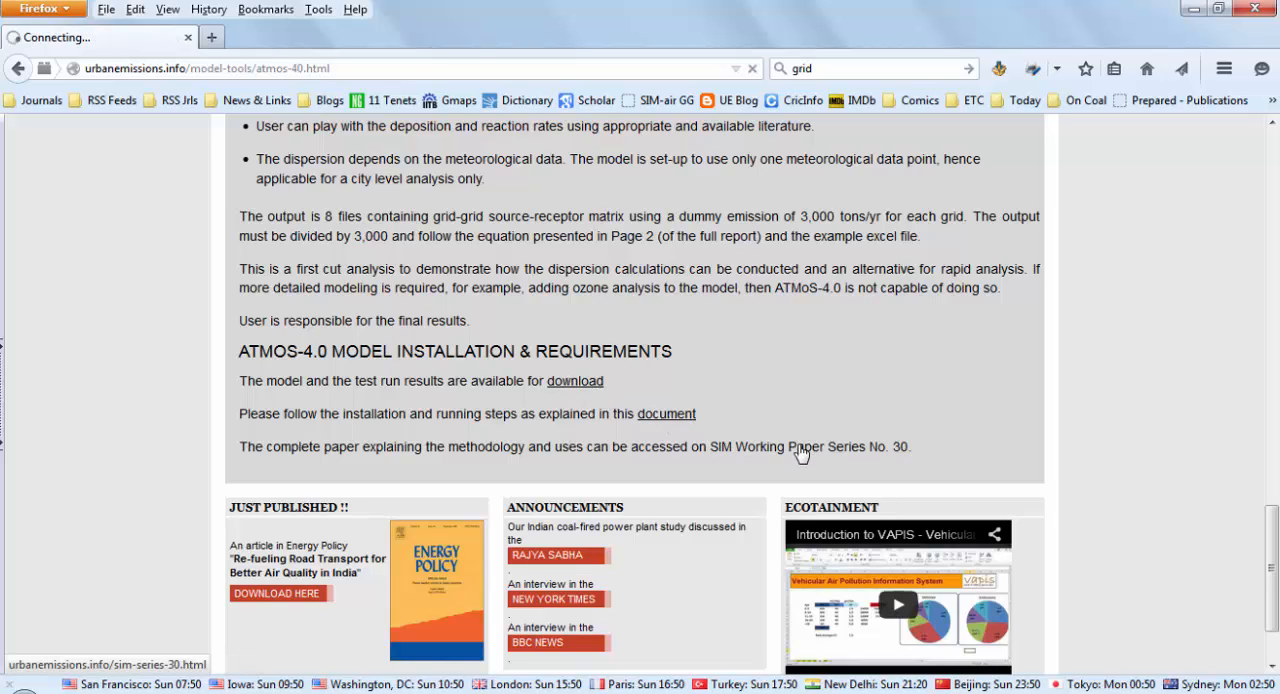
- Let the SIM Series 30-2009 ATMoS Dispersion Model page load and look over its paper description
left_click(852, 446)
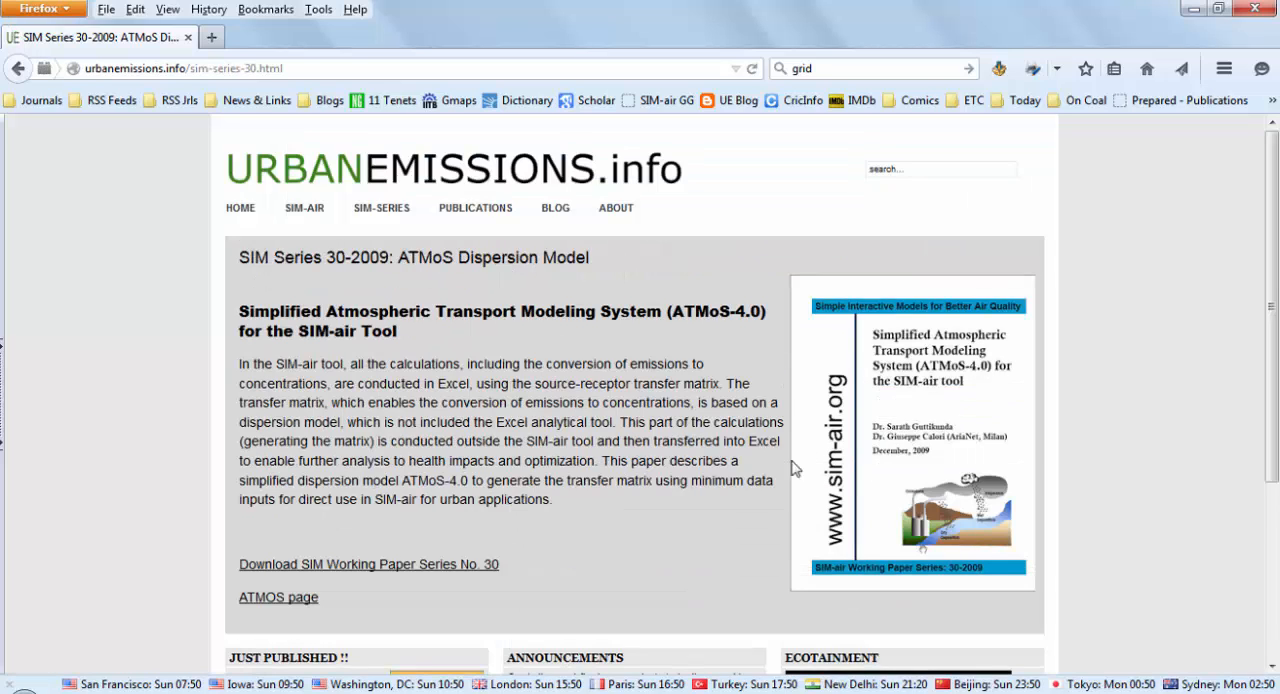
mouse_move(818, 353)
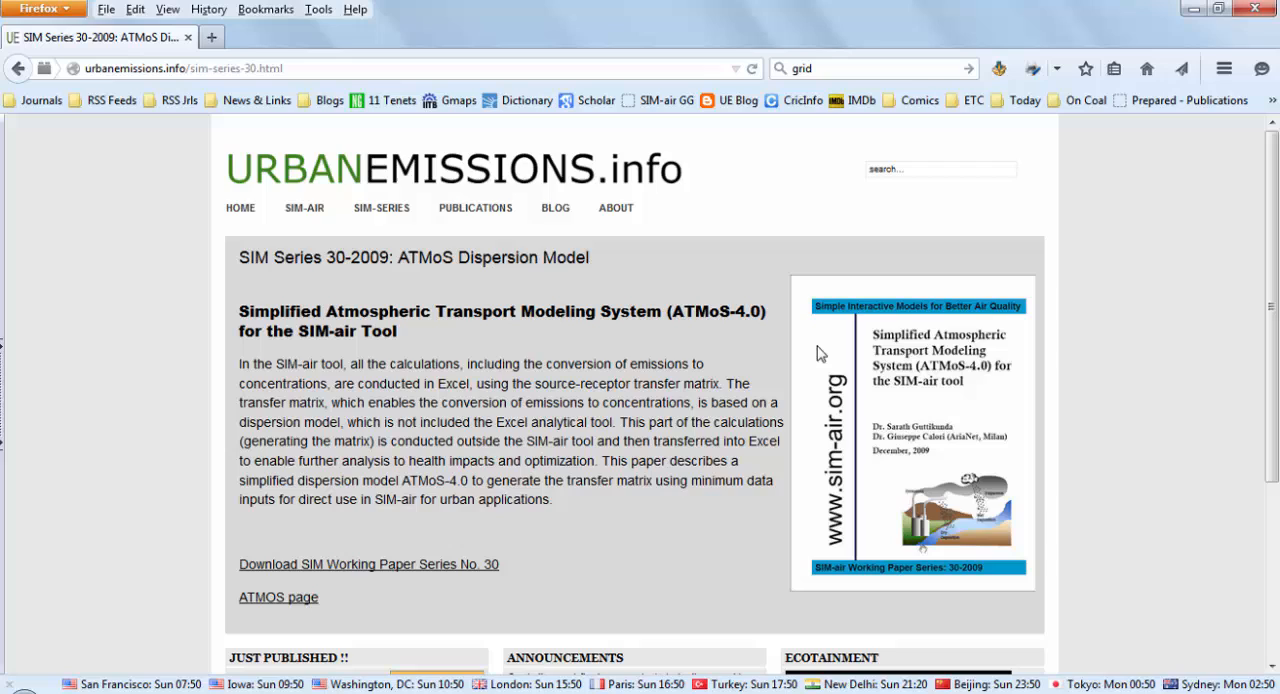
mouse_move(660, 422)
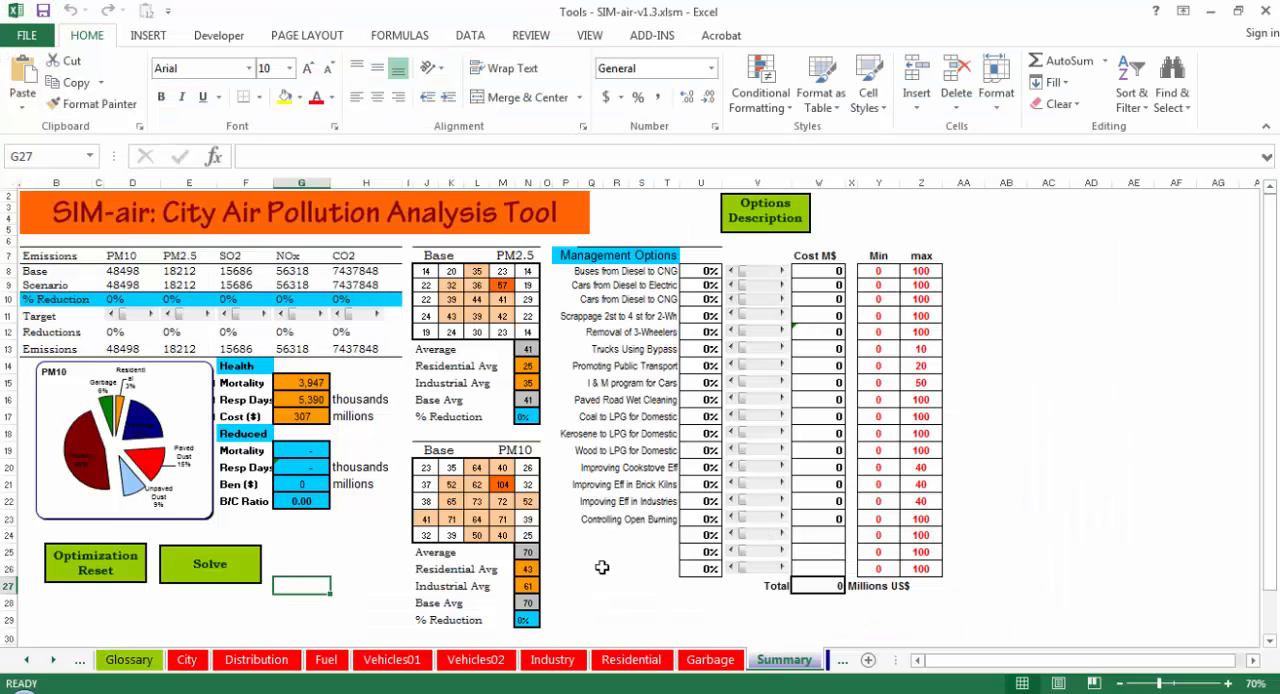
- Bring Excel's Summary sheet forward, showing the PM2.5 and PM10 base grids with all options at 0%
left_click(590, 568)
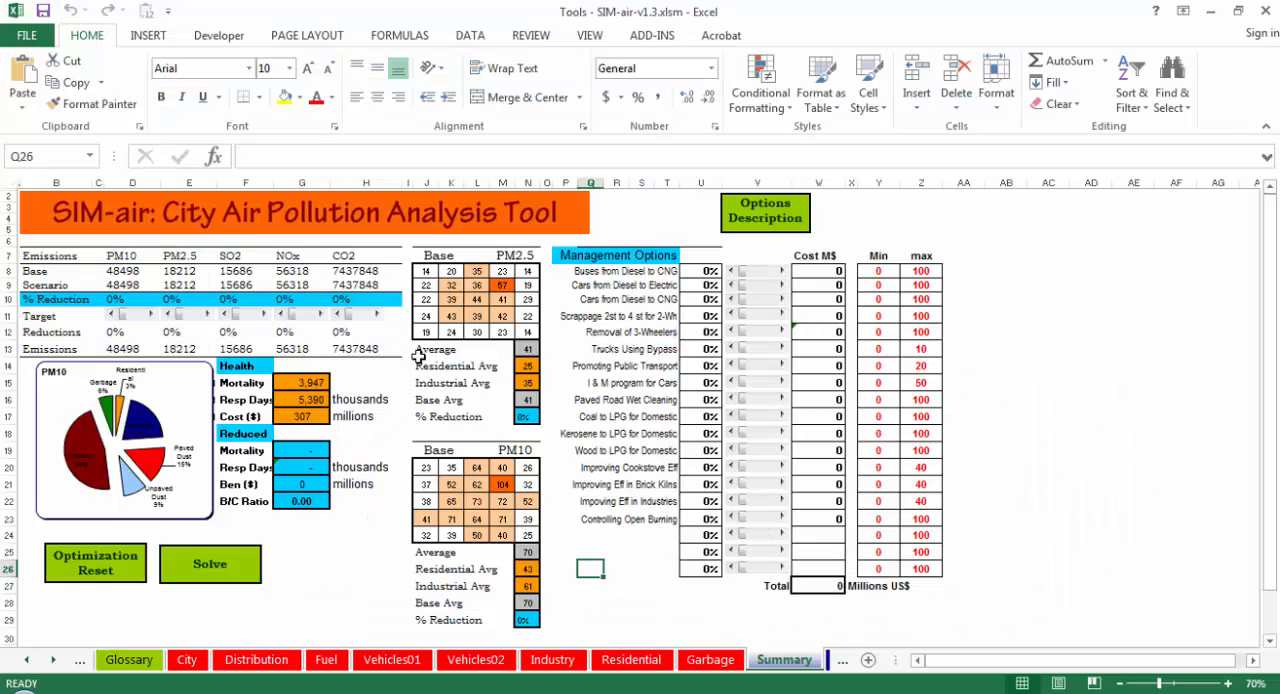
left_click(617, 569)
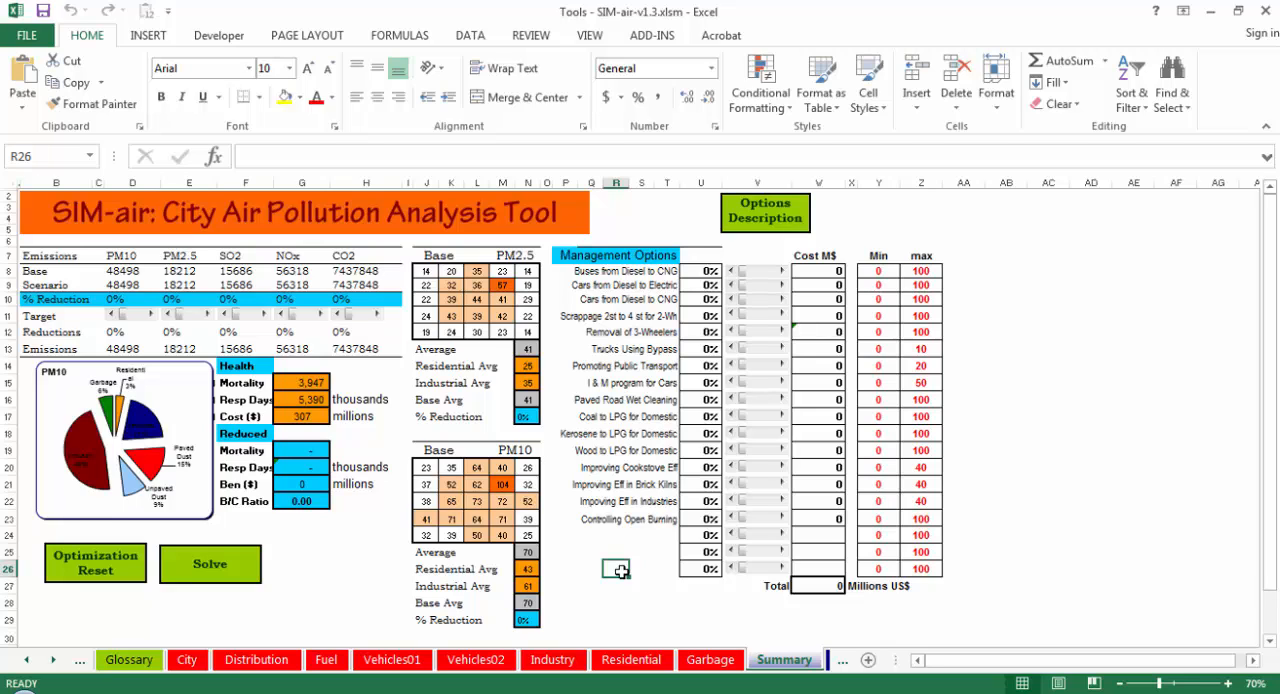
left_click(616, 552)
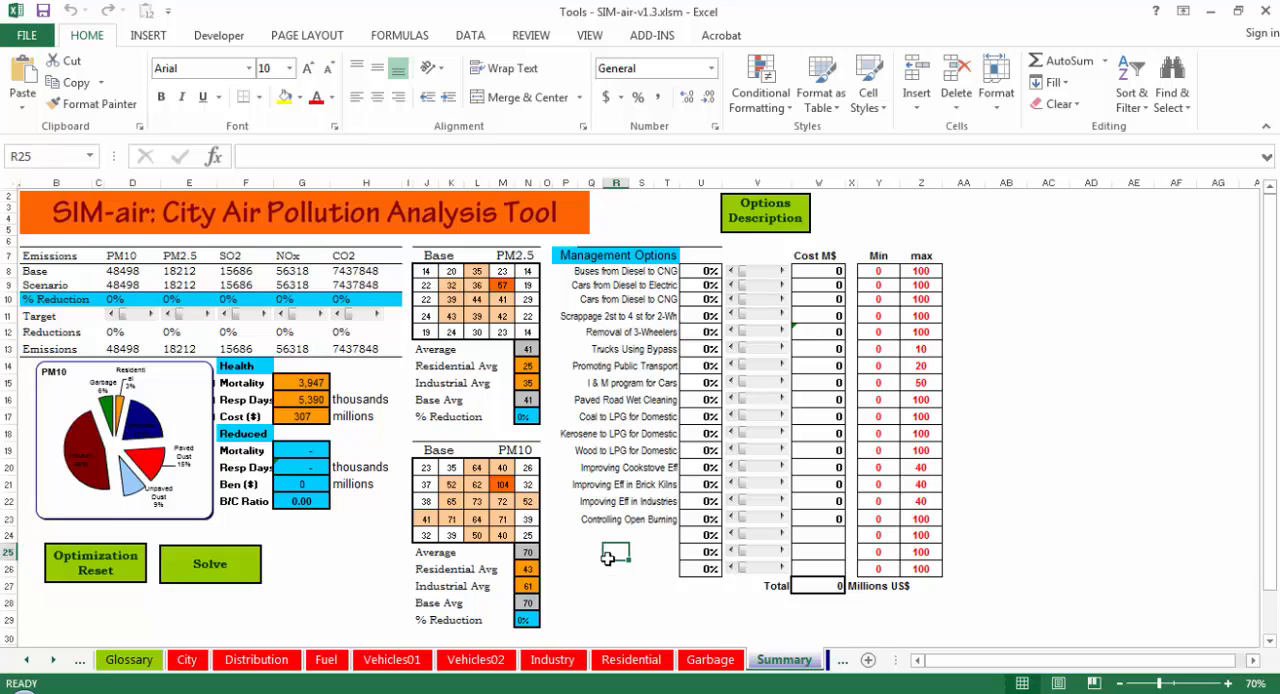